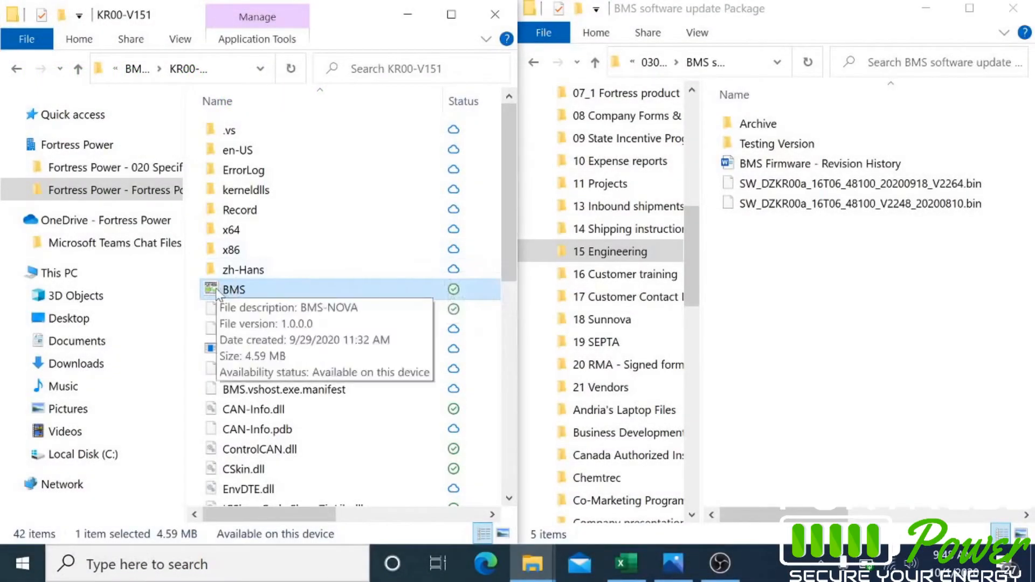
Step: Launch BMS.exe from the KR00-V151 folder
{"action": "double_click", "coordinate": [233, 289]}
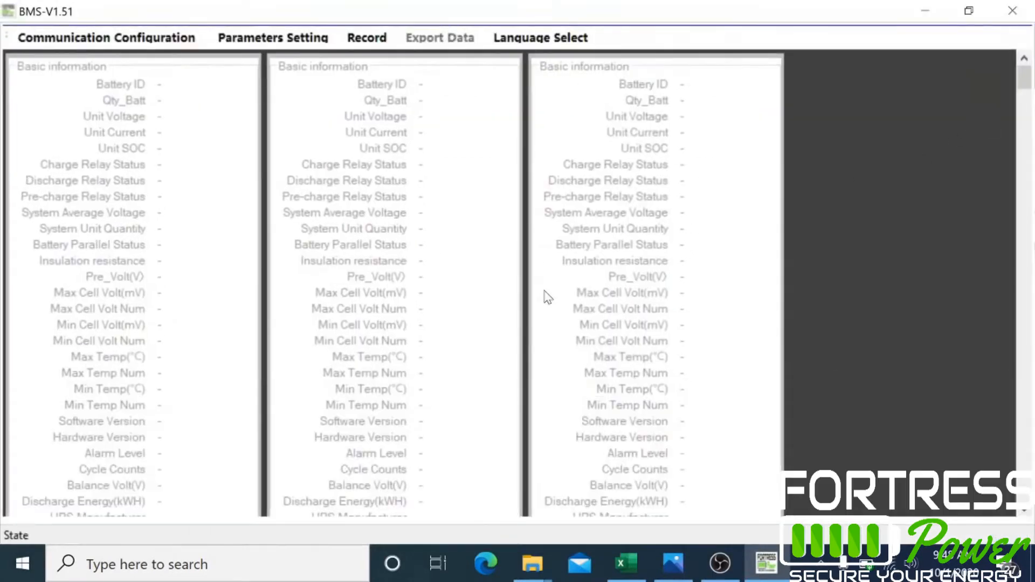
{"action": "left_click", "coordinate": [541, 37]}
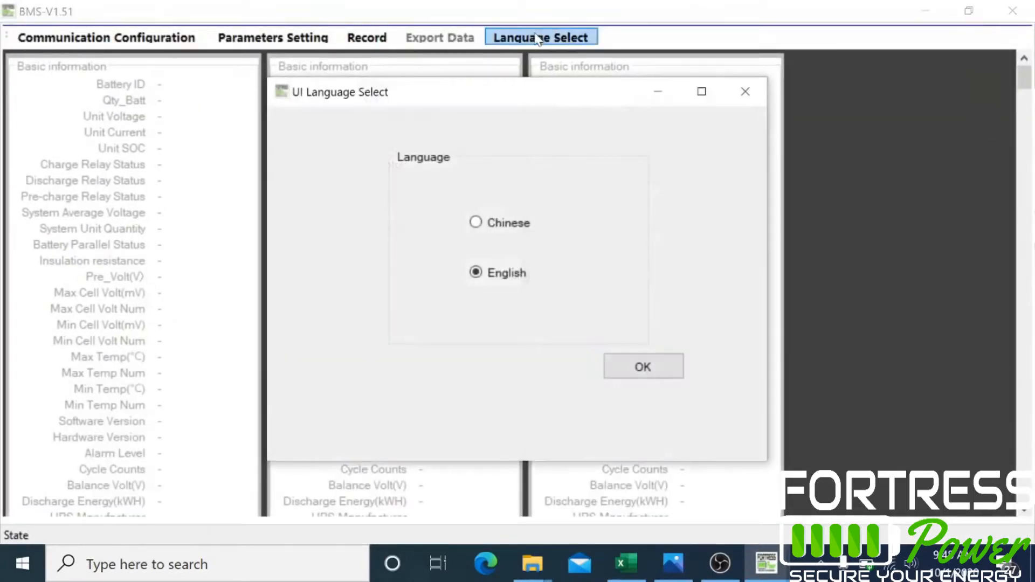
{"action": "mouse_move", "coordinate": [654, 373]}
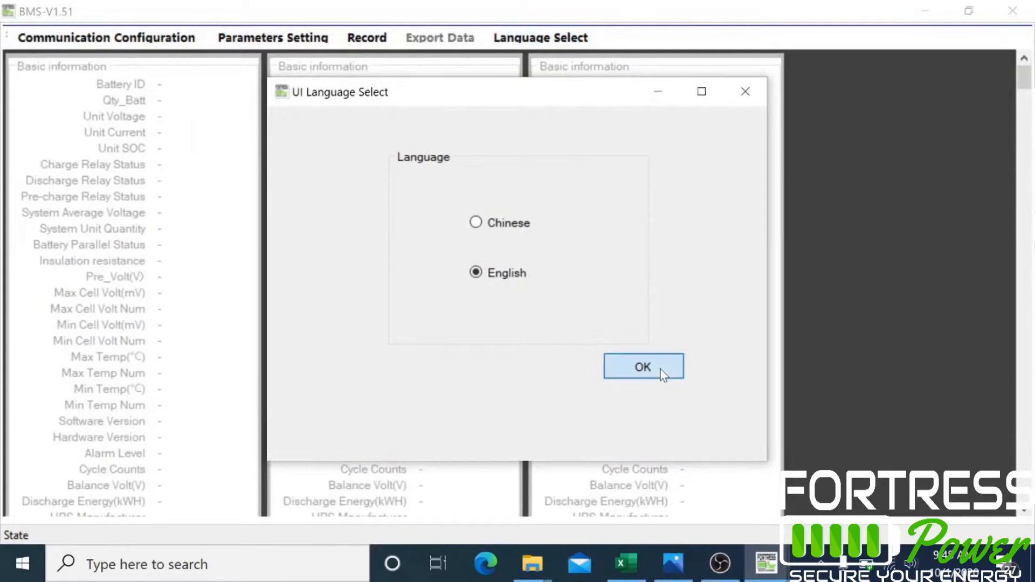
{"action": "left_click", "coordinate": [643, 366]}
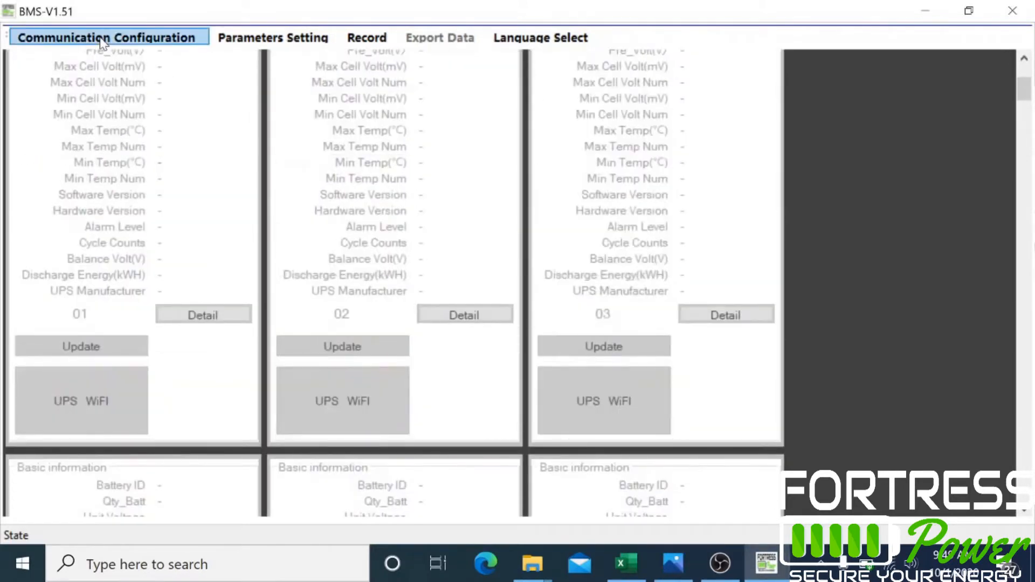
Step: Connect to the batteries over USBCAN2 channel 0 at 250K baud and acknowledge the connected message
{"action": "left_click", "coordinate": [110, 38]}
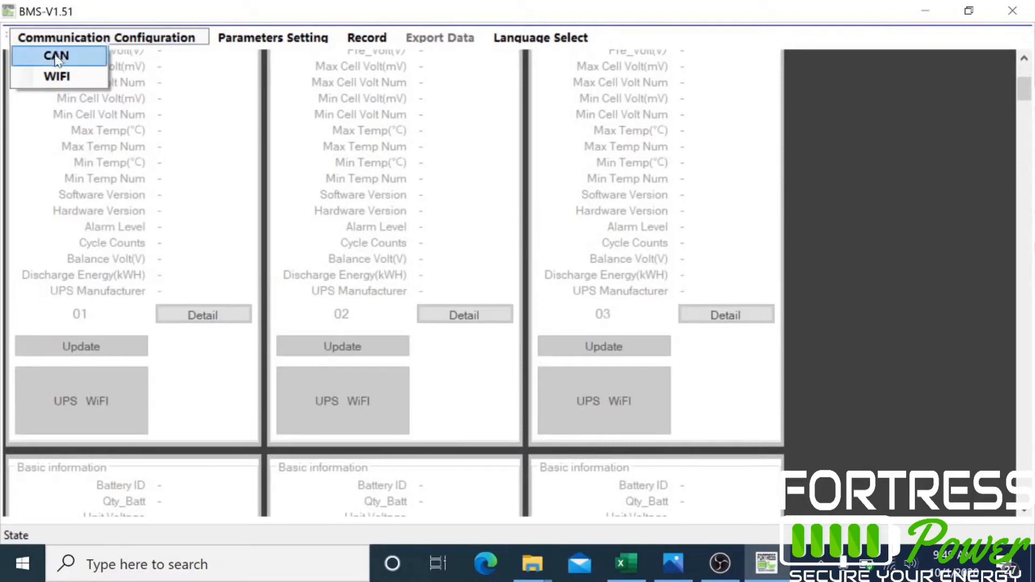
{"action": "left_click", "coordinate": [54, 55]}
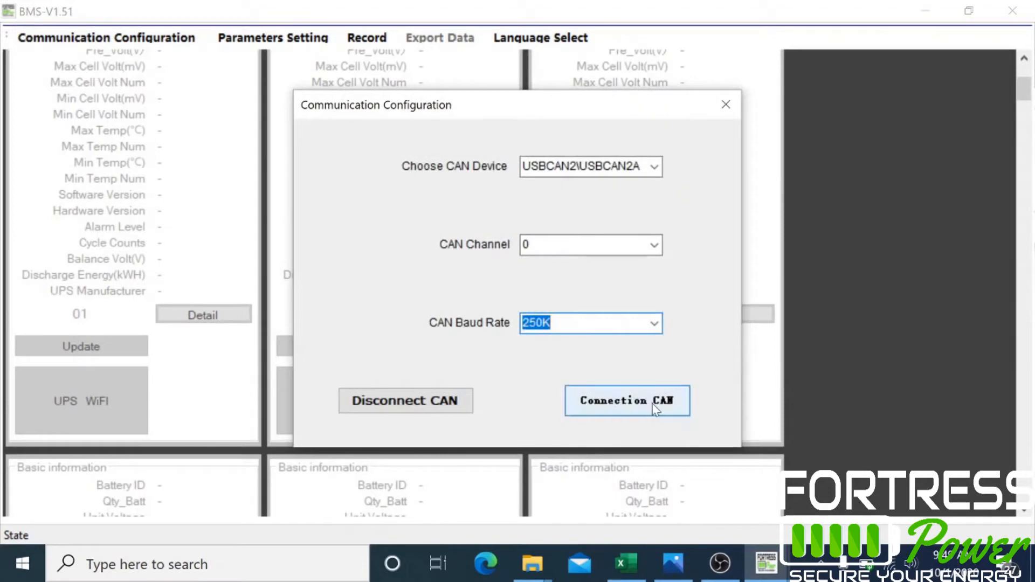
{"action": "left_click", "coordinate": [628, 400]}
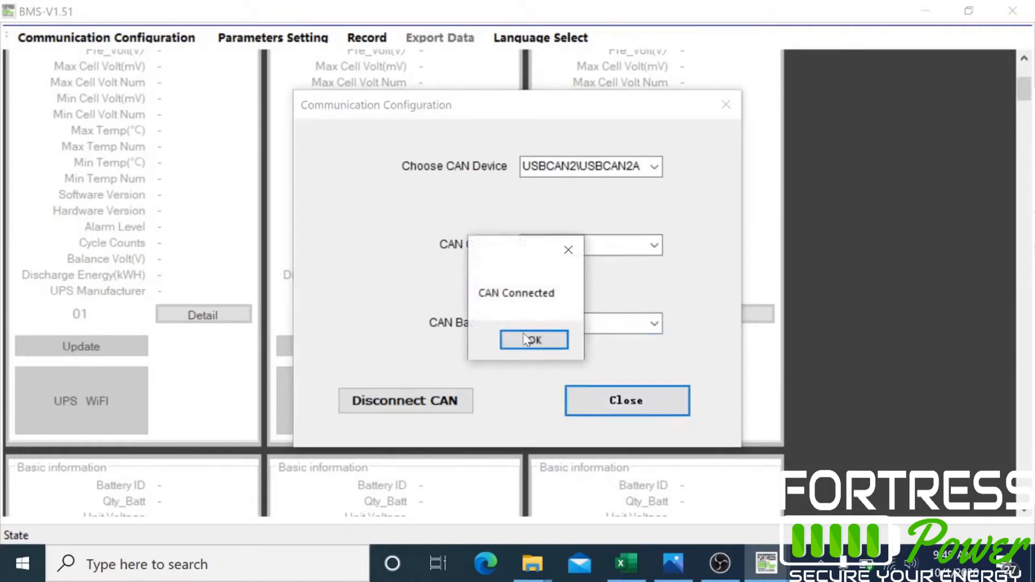
{"action": "left_click", "coordinate": [532, 340]}
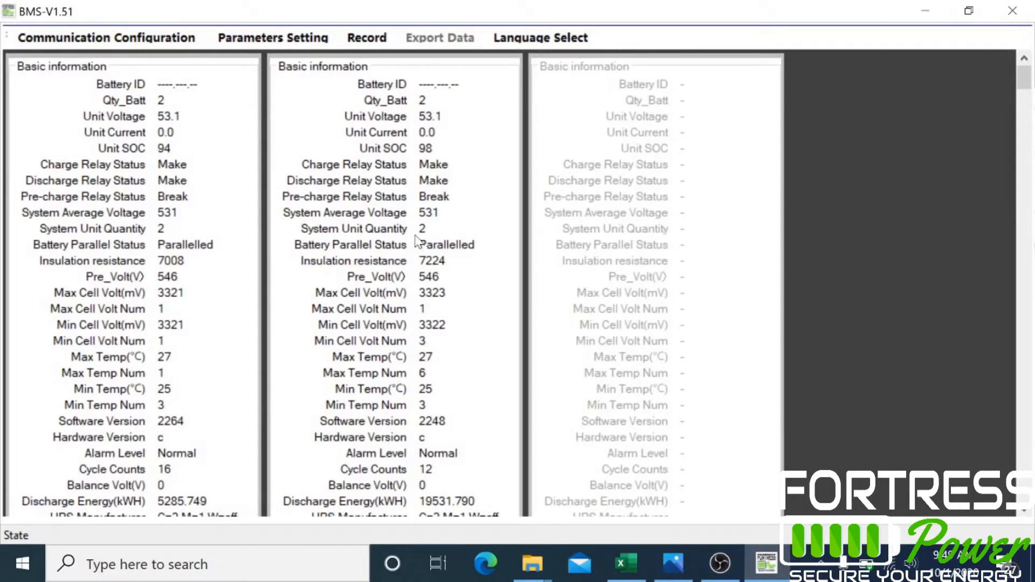
{"action": "scroll", "scroll_direction": "down", "scroll_amount": 3}
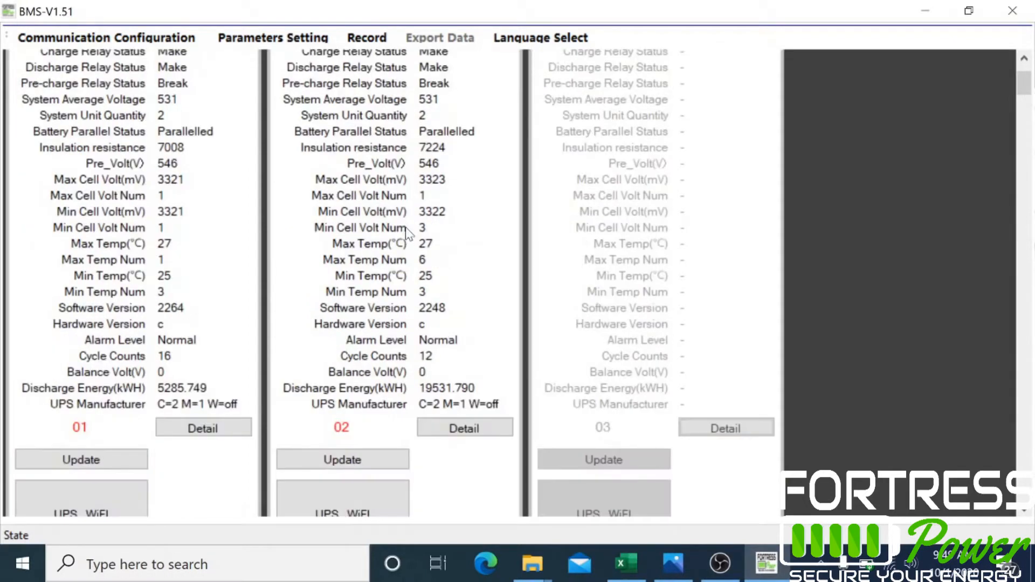
{"action": "scroll", "scroll_direction": "down", "scroll_amount": 3}
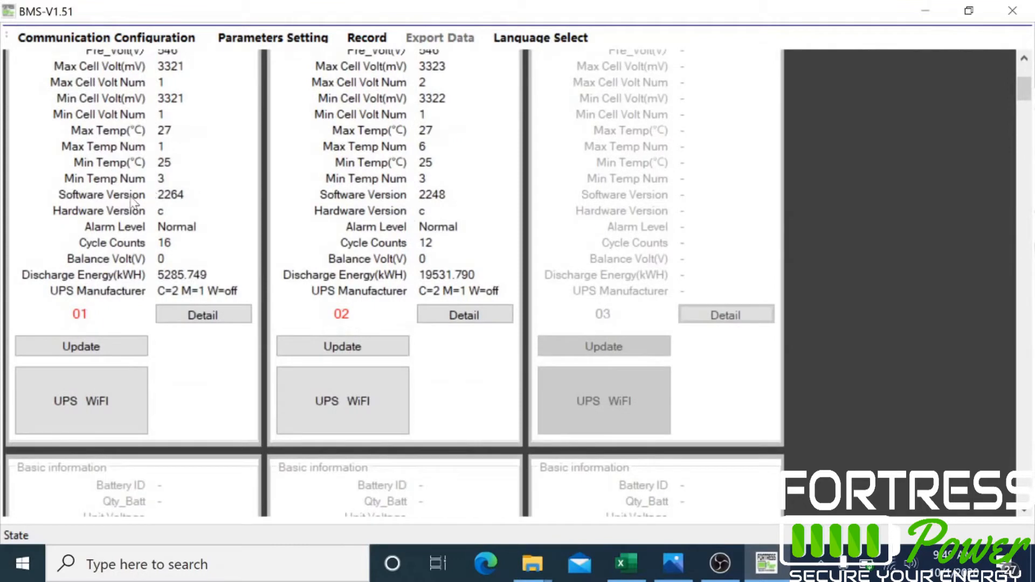
{"action": "mouse_move", "coordinate": [198, 203]}
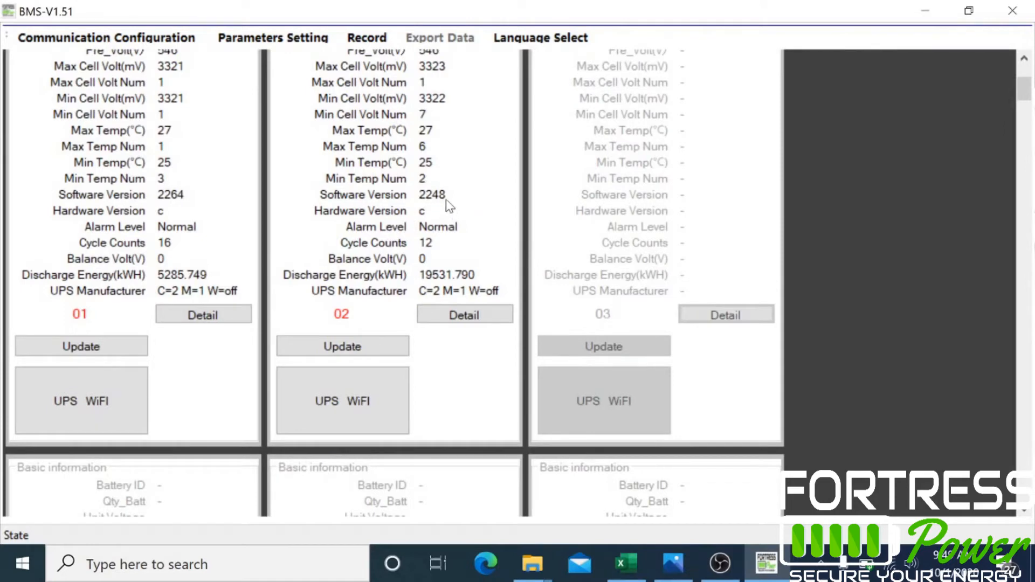
{"action": "left_click", "coordinate": [342, 347]}
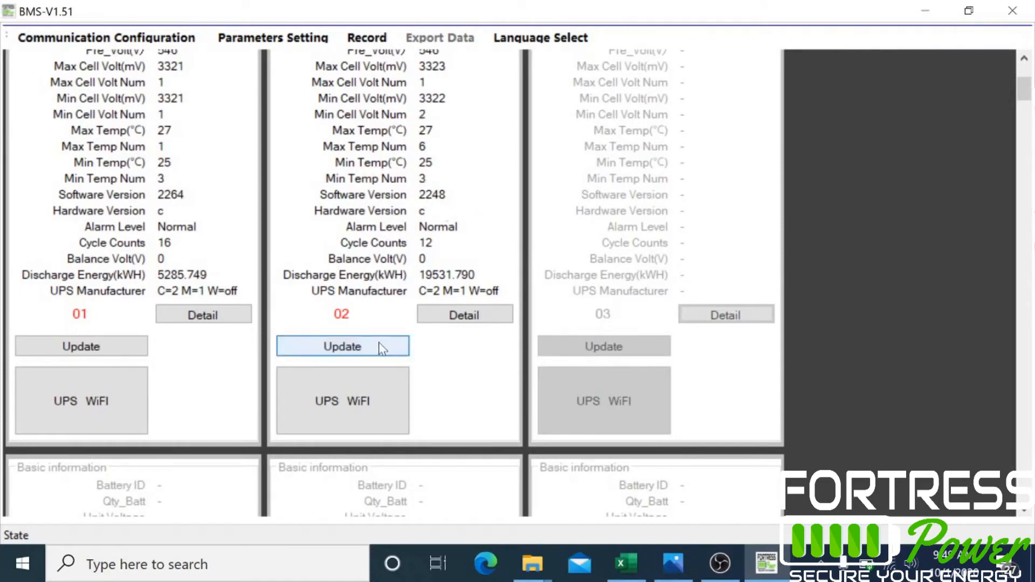
Step: Load SW_DZKR00a_16T06_48100_20200918_V2264.bin into battery 02's update window
{"action": "left_click", "coordinate": [343, 346]}
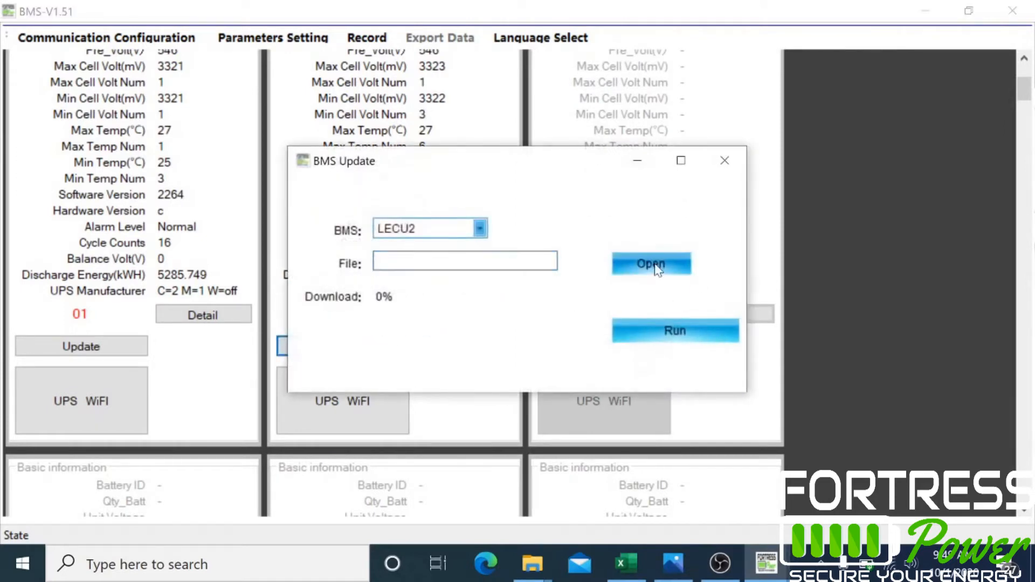
{"action": "left_click", "coordinate": [651, 263]}
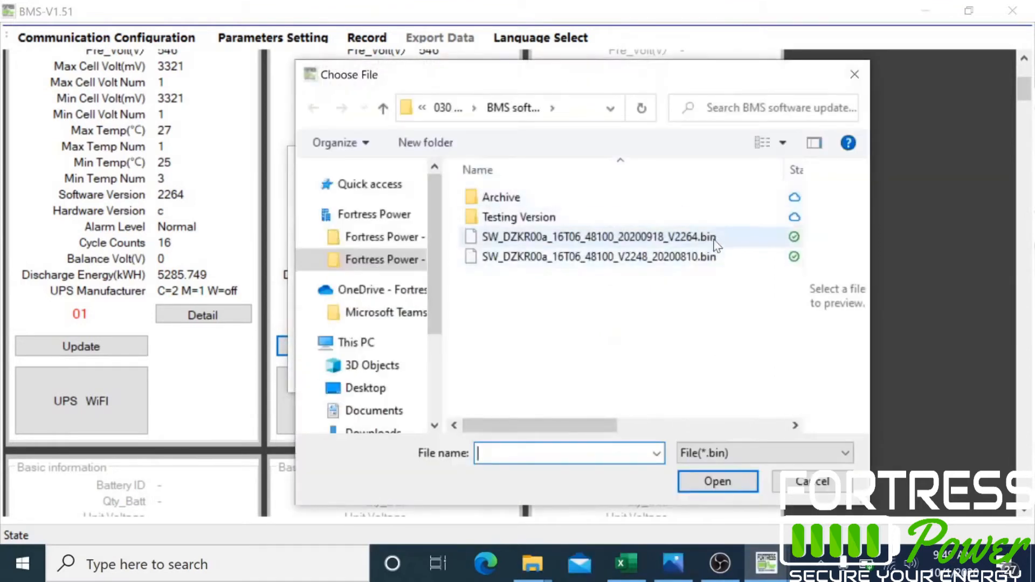
{"action": "left_click", "coordinate": [596, 237]}
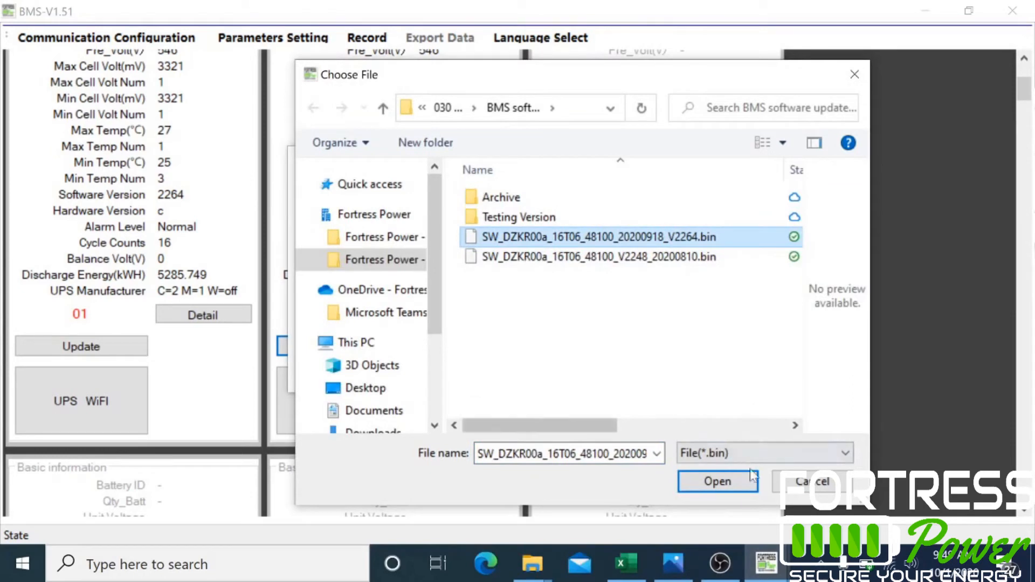
{"action": "left_click", "coordinate": [717, 481]}
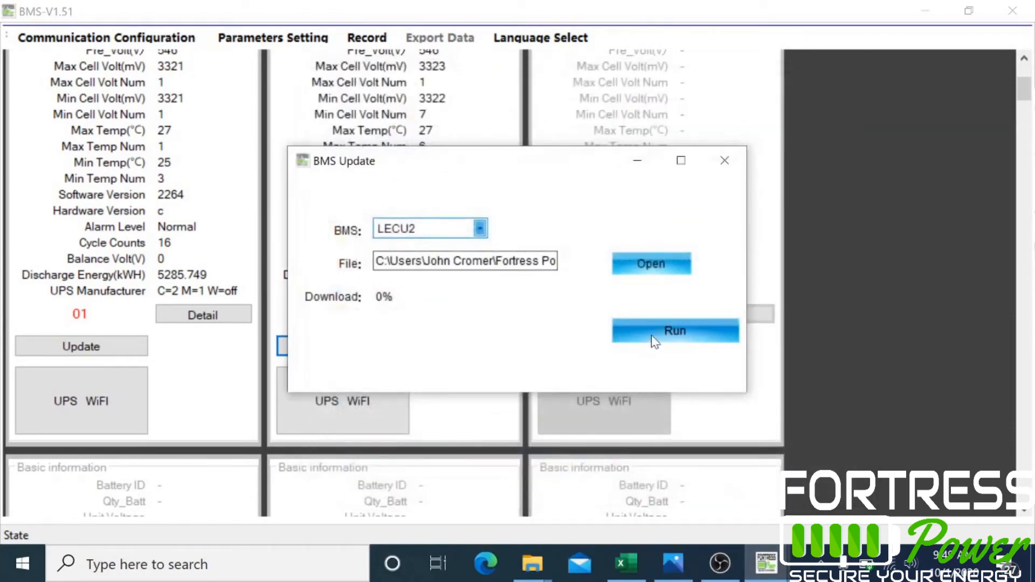
Step: Run the firmware download to battery 02 to 100% so it reports version 2264
{"action": "left_click", "coordinate": [675, 331]}
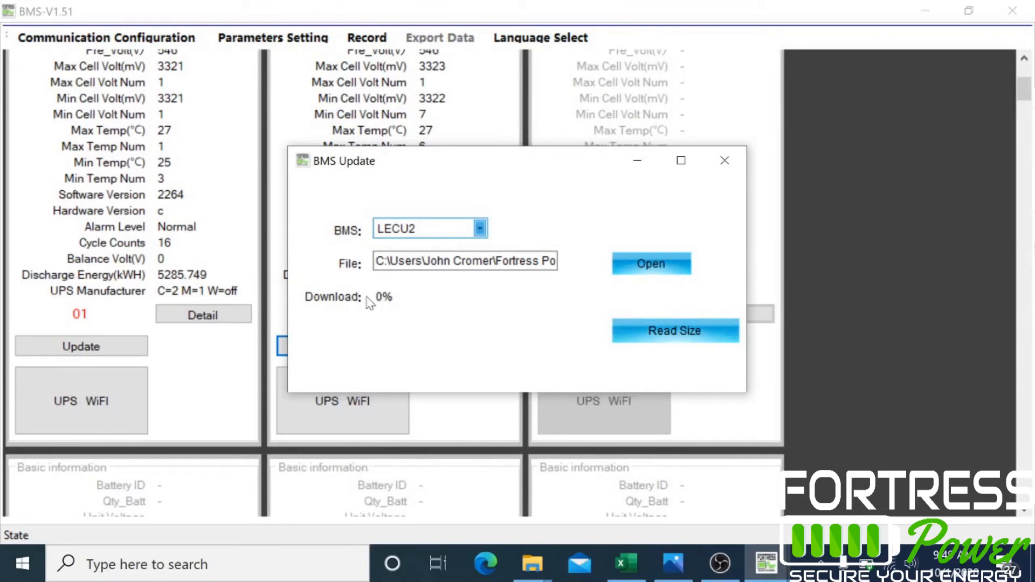
{"action": "left_click", "coordinate": [675, 331]}
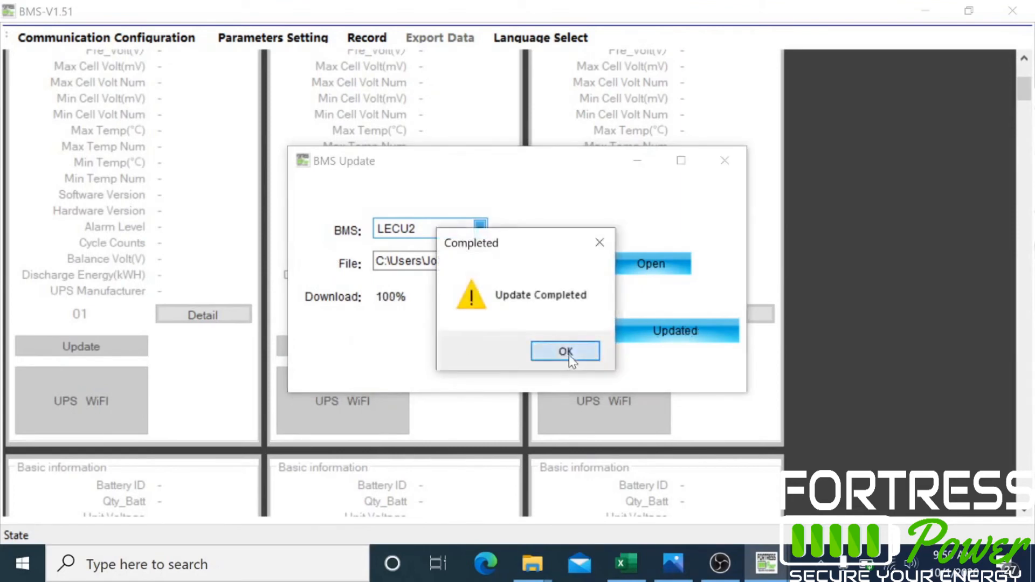
{"action": "left_click", "coordinate": [565, 352]}
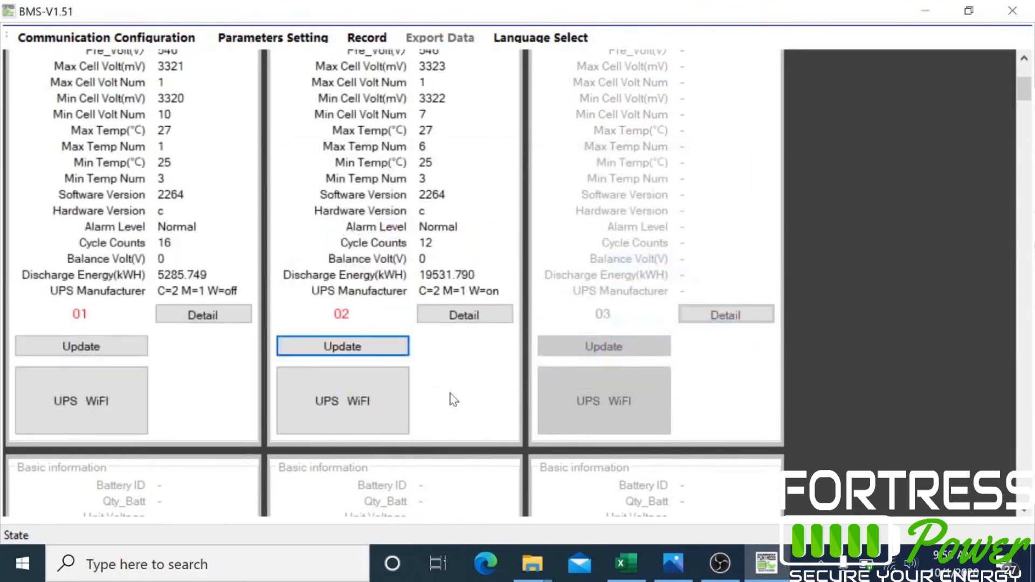